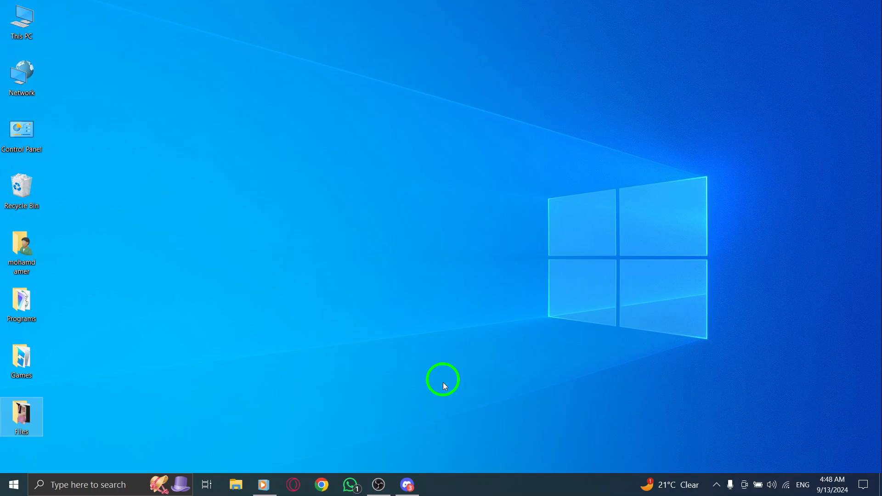
# Step: Launch Discord from the taskbar to reach the Friends page
pyautogui.click(406, 484)
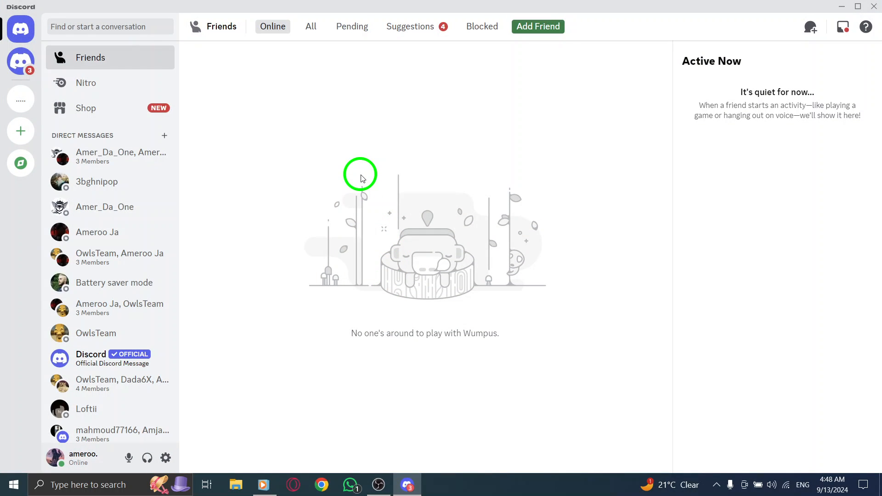
pyautogui.moveTo(335, 178)
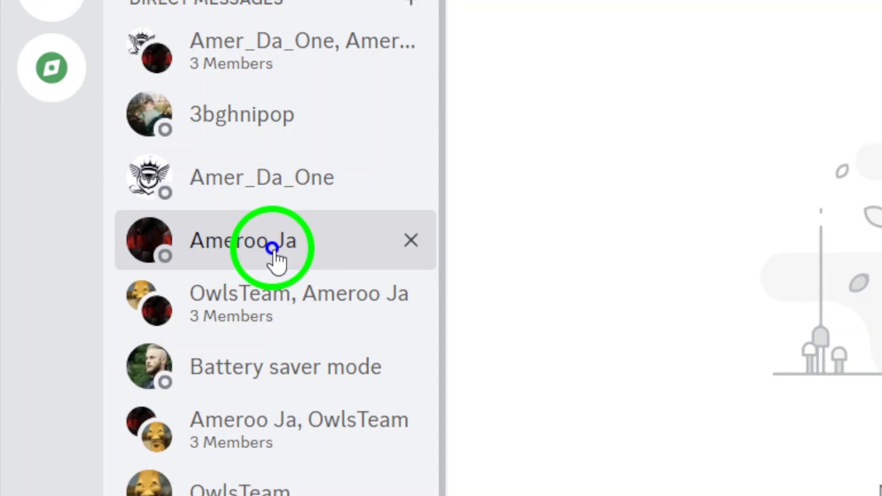
pyautogui.click(271, 241)
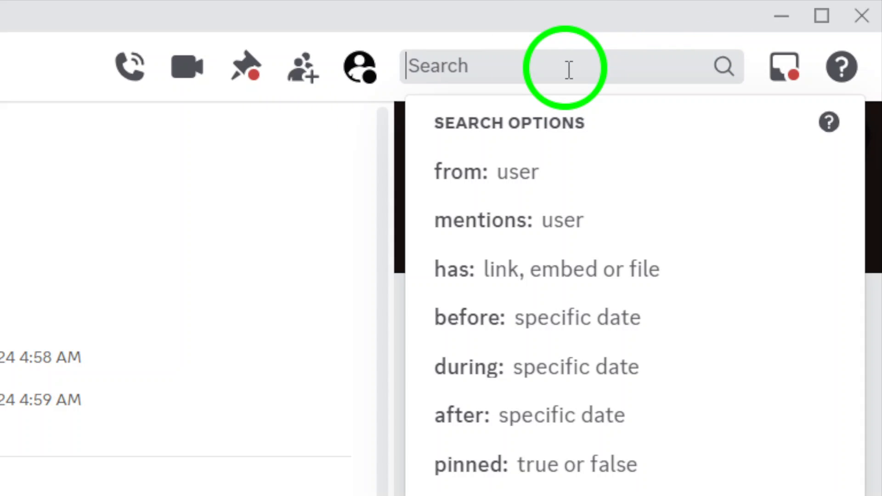
pyautogui.moveTo(495, 171)
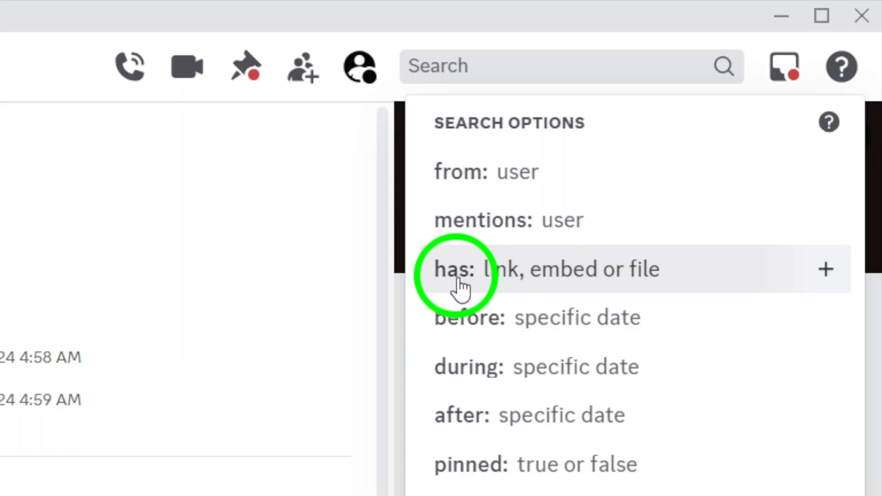
pyautogui.click(455, 269)
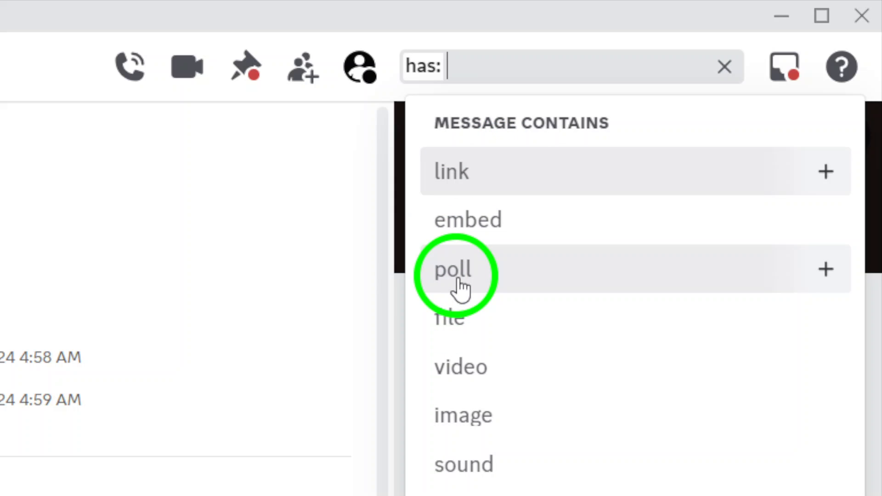
pyautogui.scroll(-3)
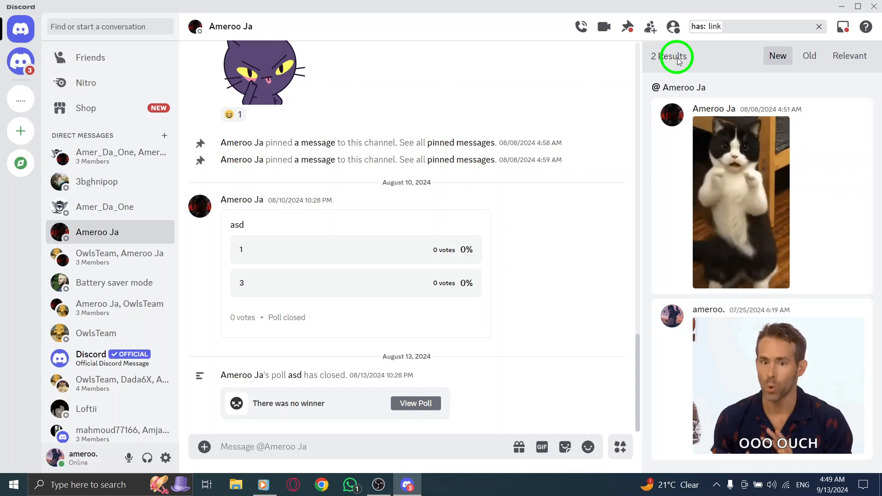
pyautogui.moveTo(819, 268)
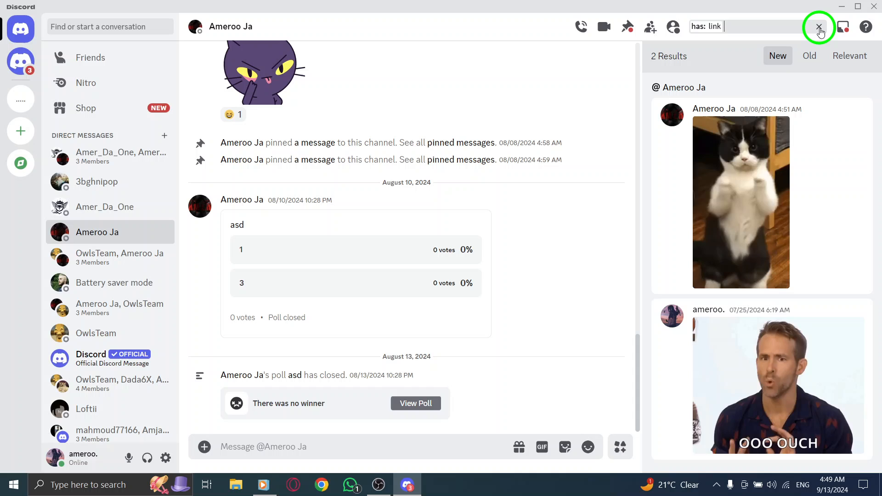
# Step: Clear the 'has: link' search and close the Discord window
pyautogui.click(819, 26)
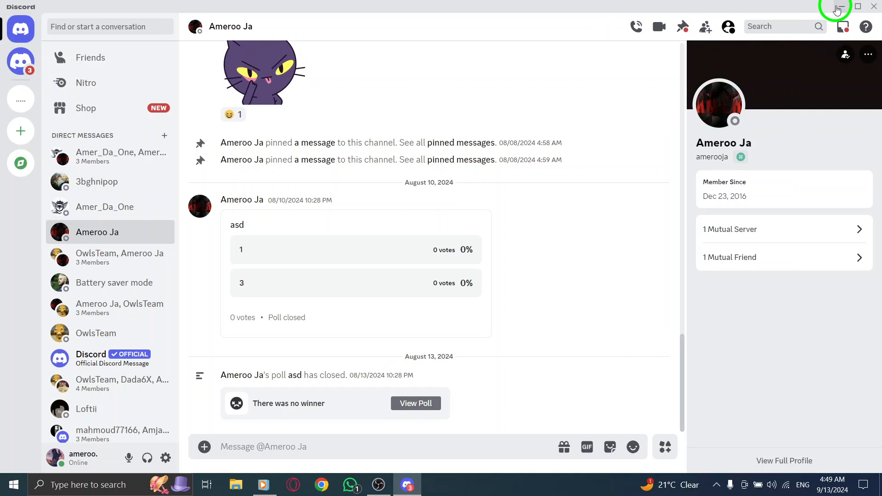
pyautogui.click(837, 7)
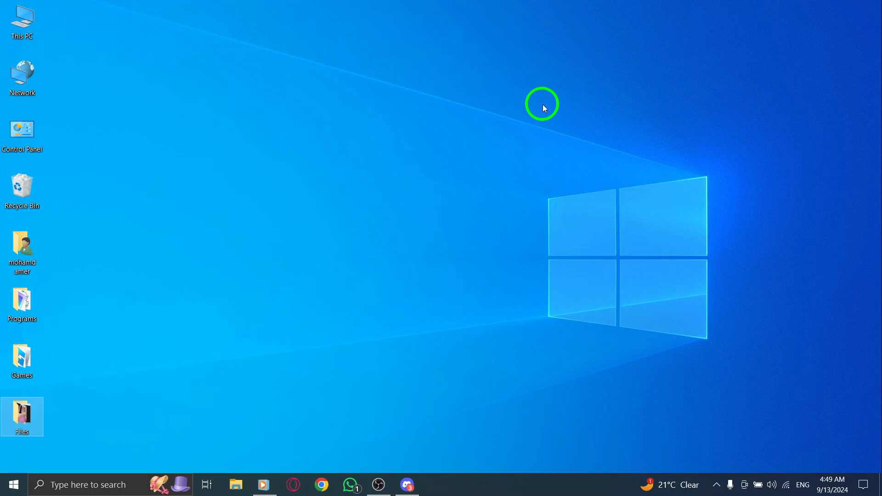
pyautogui.moveTo(472, 160)
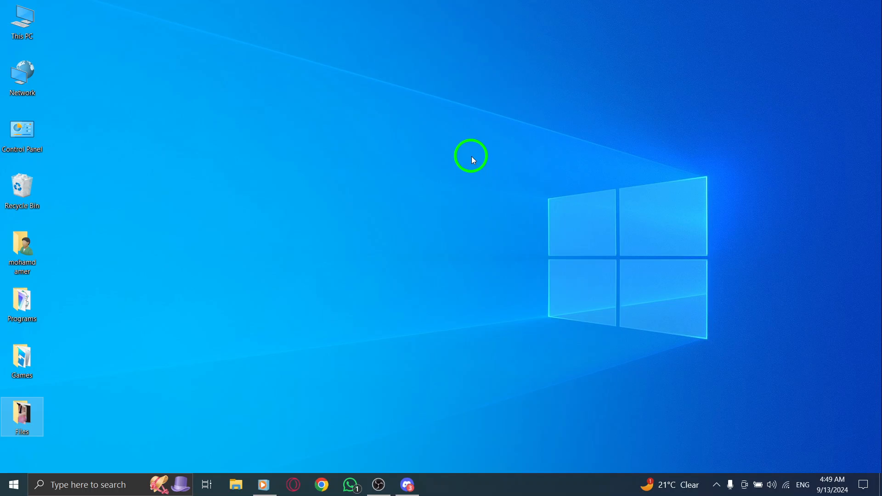